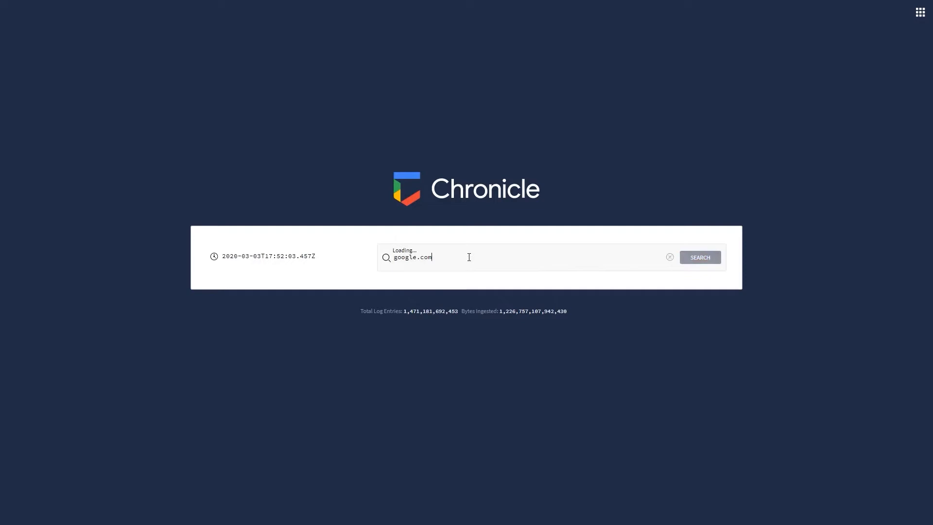
left_click(469, 257)
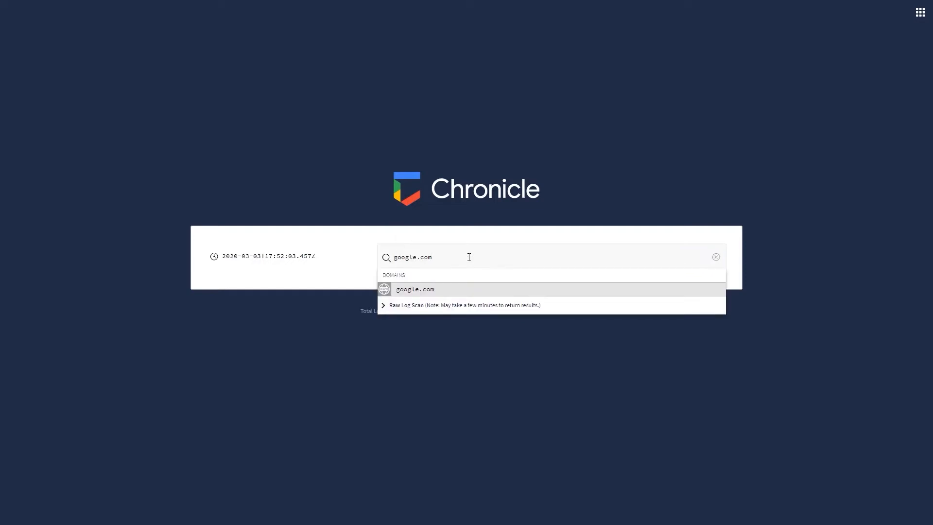
left_click(414, 288)
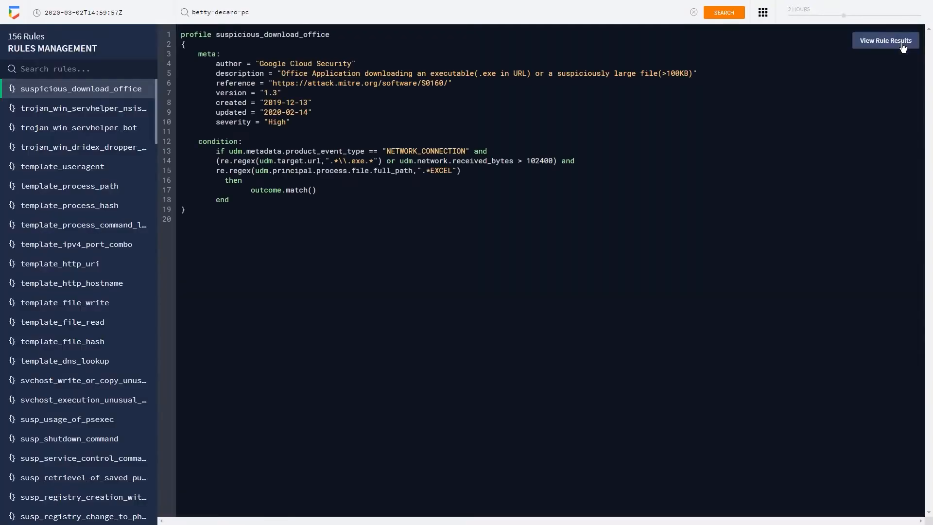
type("mit")
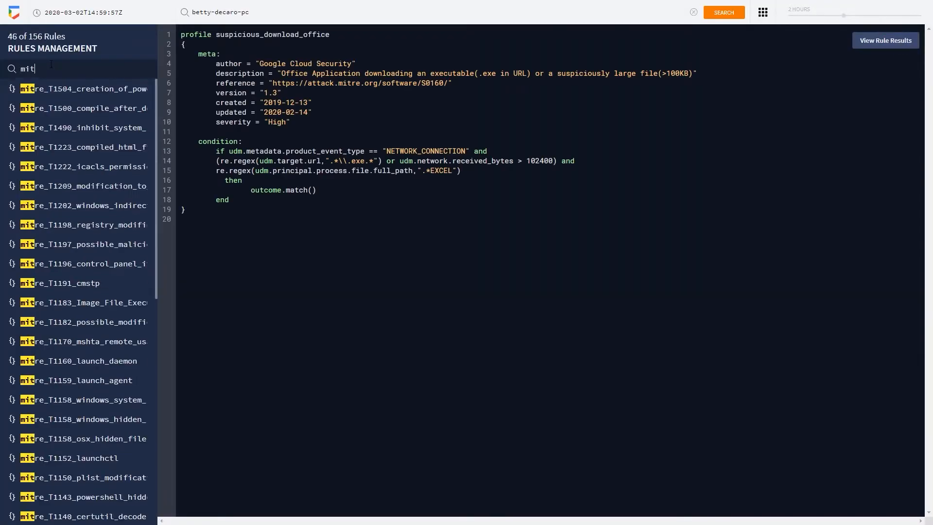
left_click(884, 40)
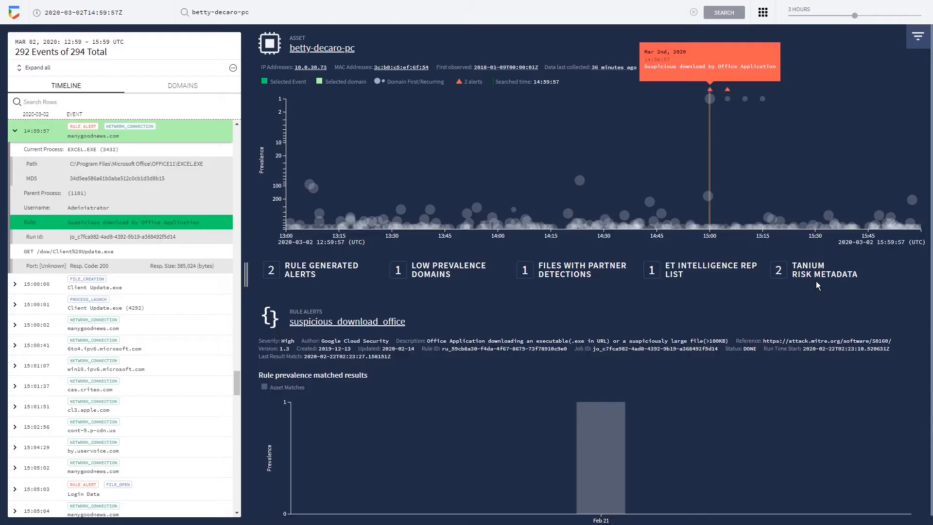
- Filter the Rules Management list to the 46 rules matching 'mitre'
left_click(917, 36)
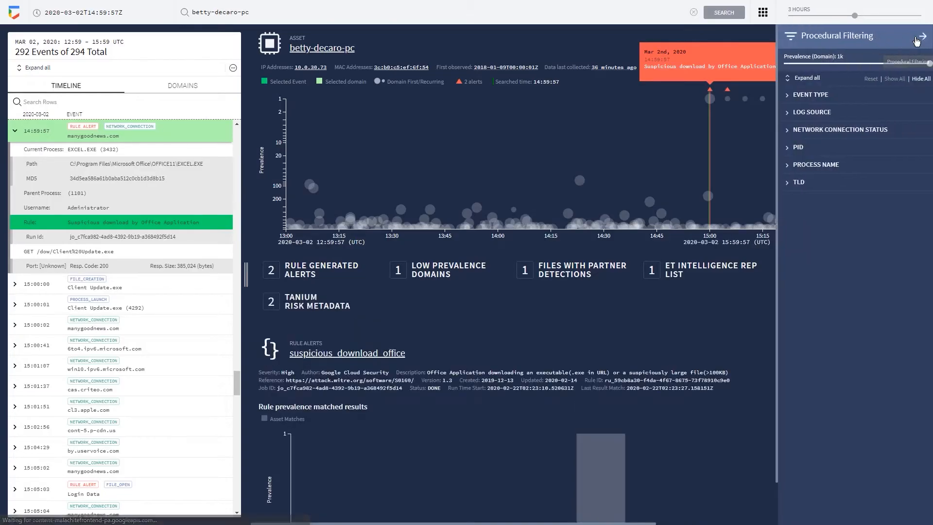
left_click(918, 37)
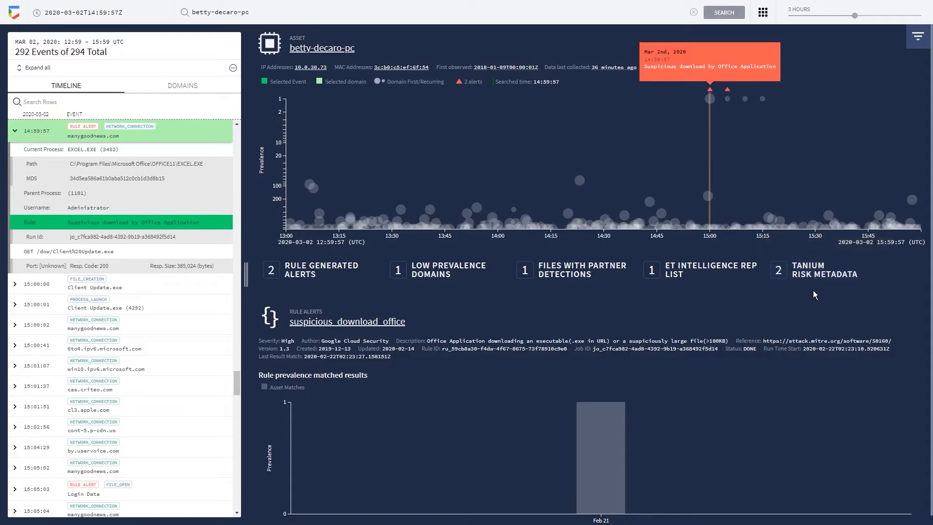
left_click(346, 321)
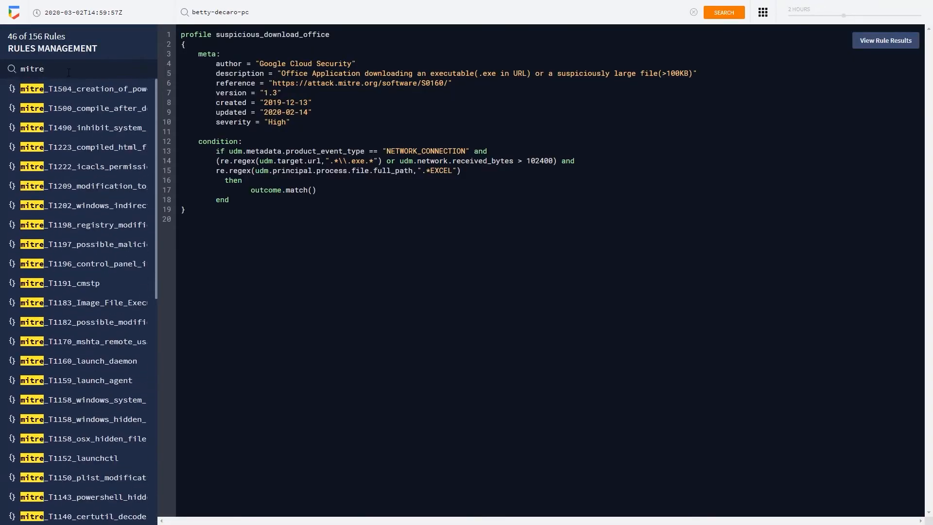
left_click(693, 12)
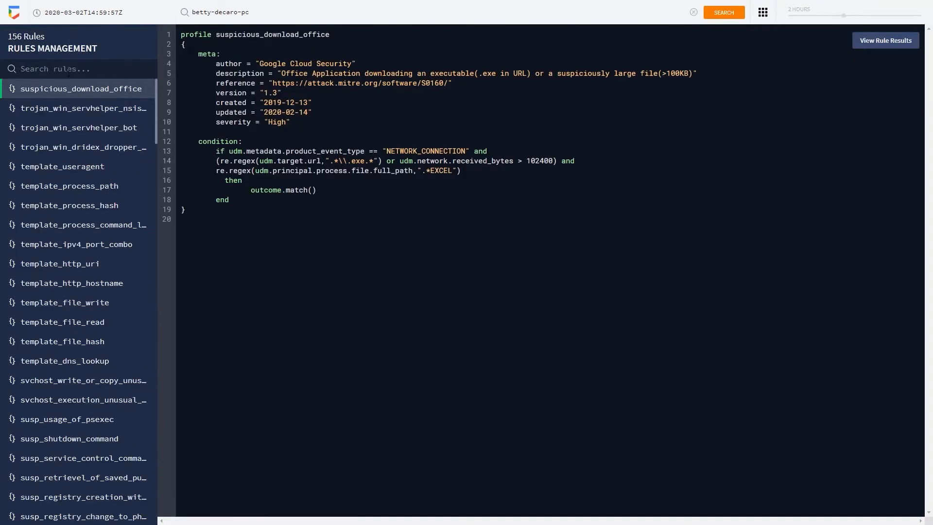
left_click(884, 40)
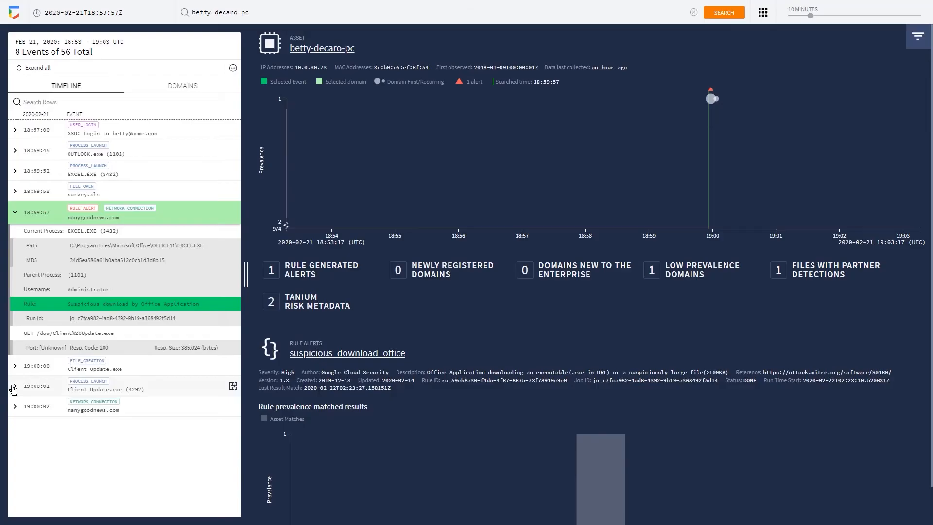